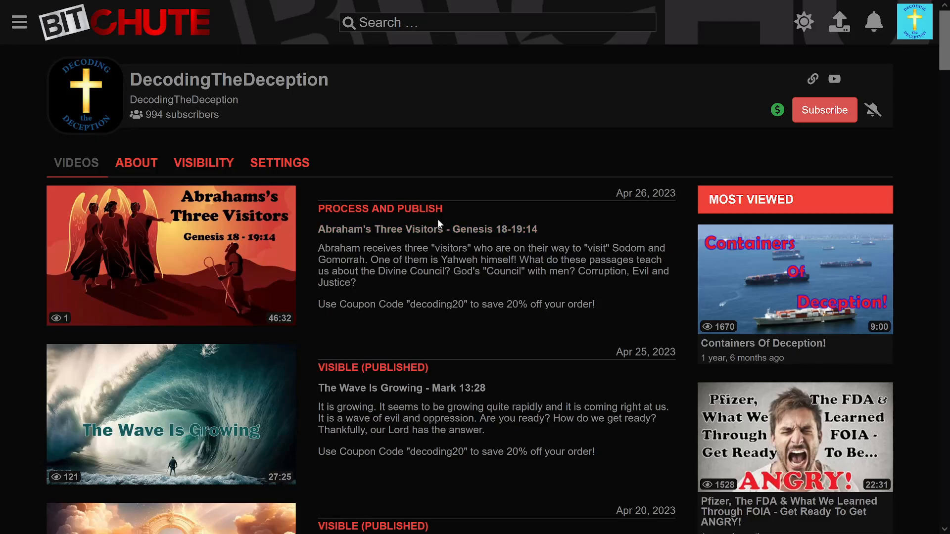
mouse_move(397, 273)
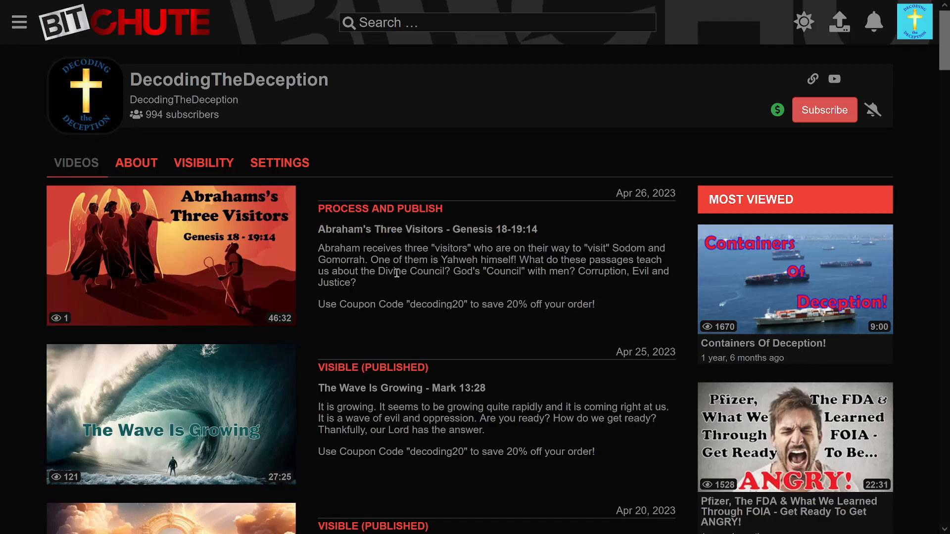